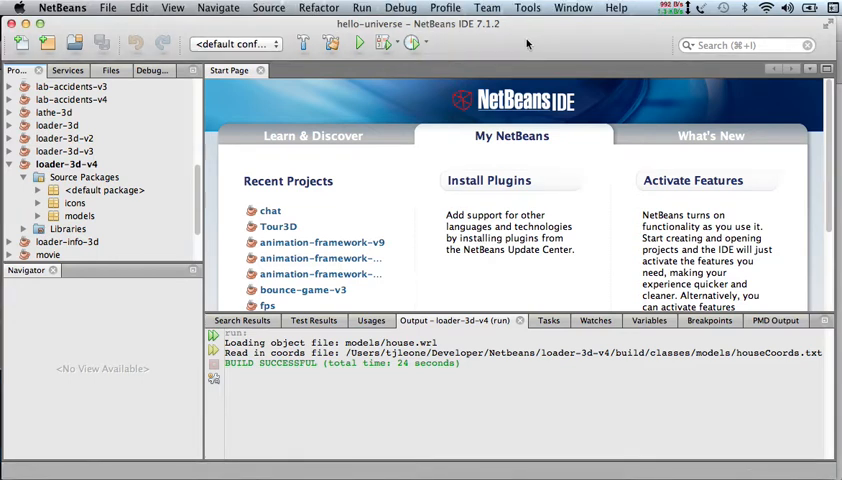
- Run Loader3D and drag the X and Z incr sliders to shift the house model
{"action": "left_click", "coordinate": [360, 44]}
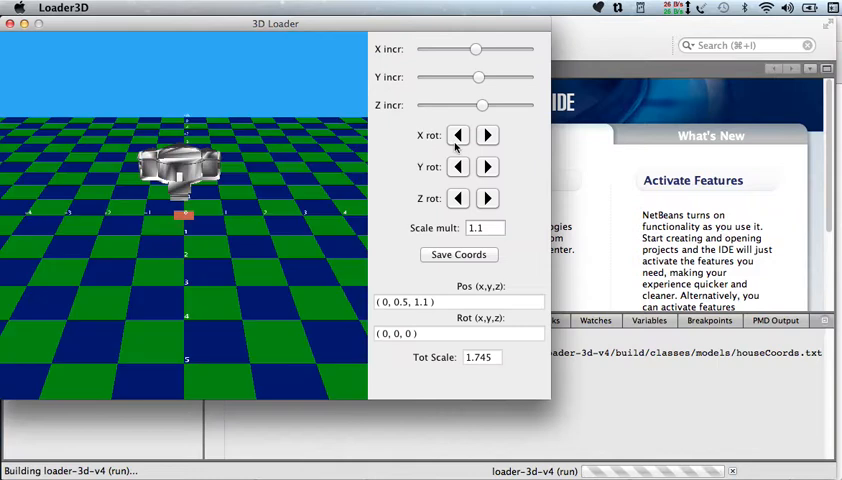
{"action": "left_click_drag", "start_coordinate": [476, 48], "coordinate": [464, 48]}
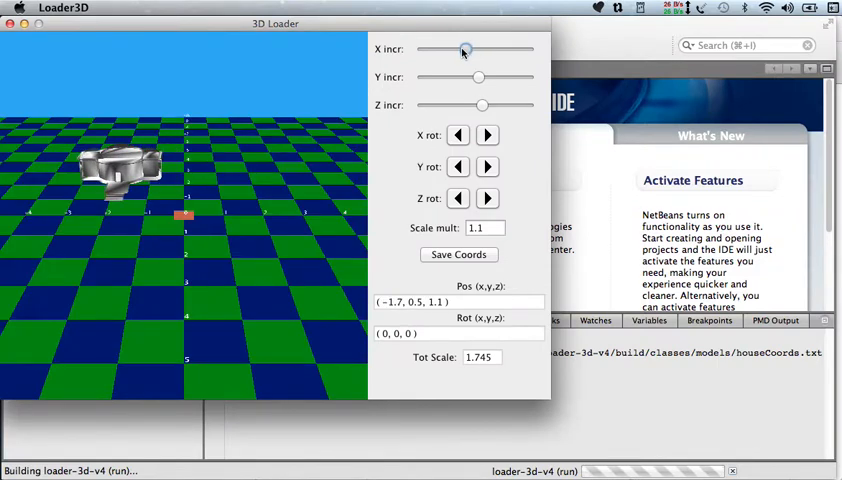
{"action": "left_click_drag", "start_coordinate": [464, 48], "coordinate": [478, 48]}
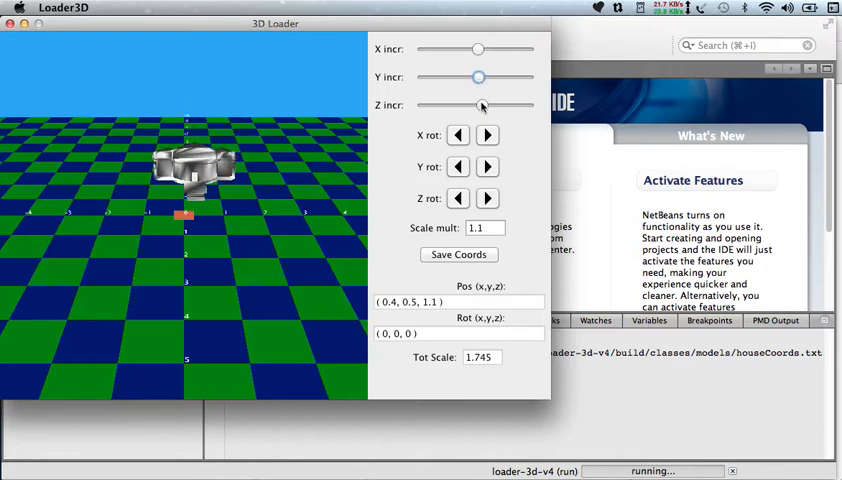
{"action": "left_click_drag", "start_coordinate": [478, 104], "coordinate": [490, 104]}
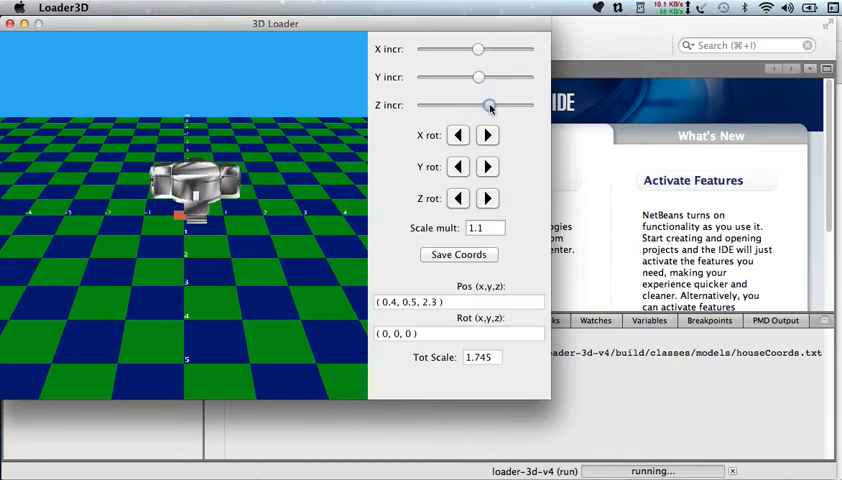
{"action": "left_click_drag", "start_coordinate": [488, 104], "coordinate": [476, 104]}
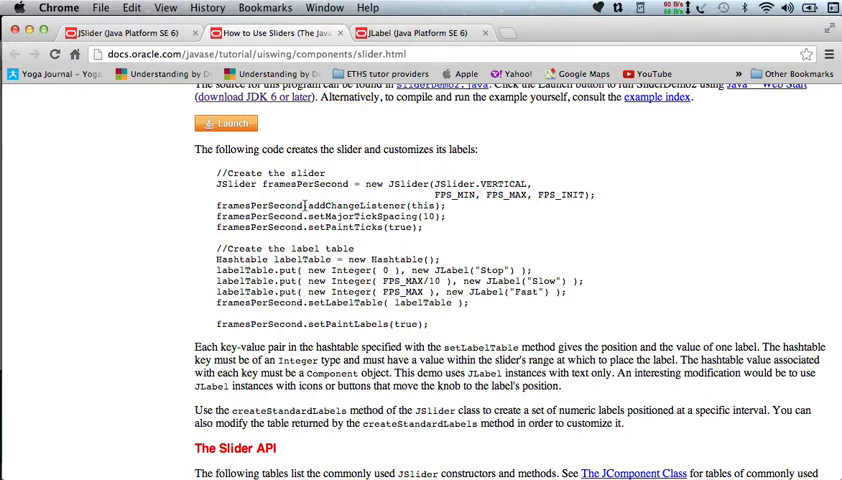
{"action": "mouse_move", "coordinate": [440, 246]}
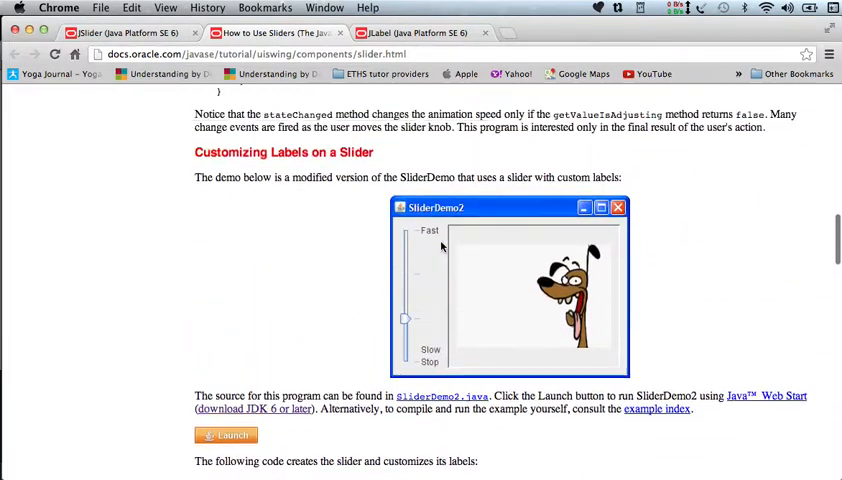
- Scroll the How to Use Sliders tutorial to the setMajorTickSpacing/setPaintLabels code
{"action": "scroll", "scroll_direction": "down", "scroll_amount": 3}
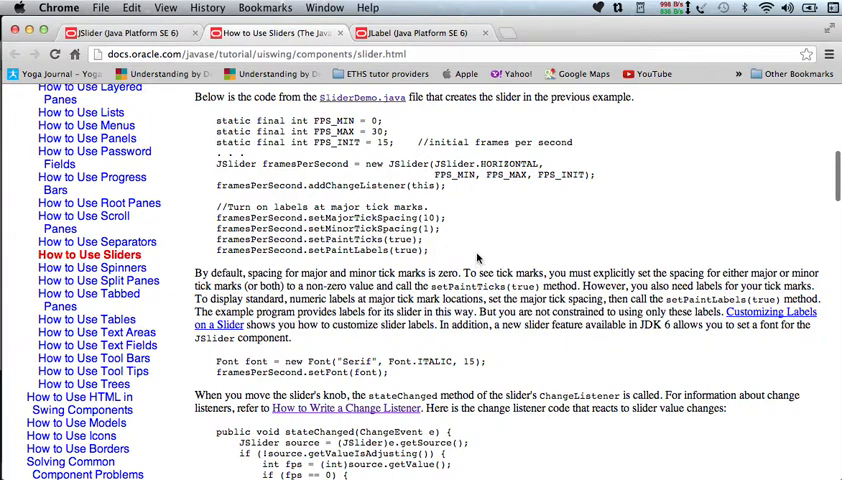
{"action": "scroll", "scroll_direction": "up", "scroll_amount": 3}
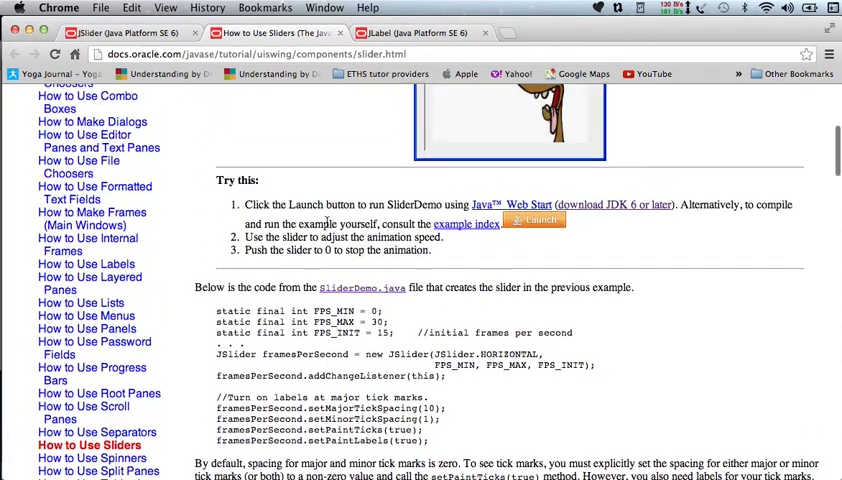
{"action": "scroll", "scroll_direction": "up", "scroll_amount": 3}
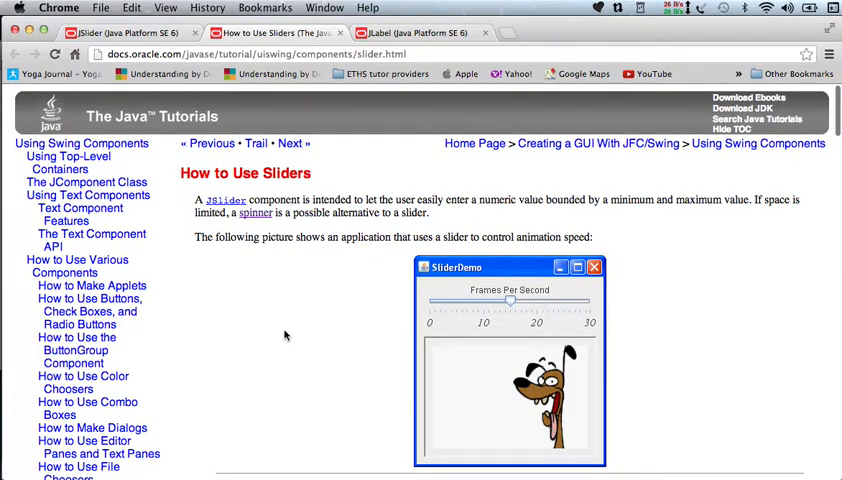
{"action": "scroll", "scroll_direction": "down", "scroll_amount": 3}
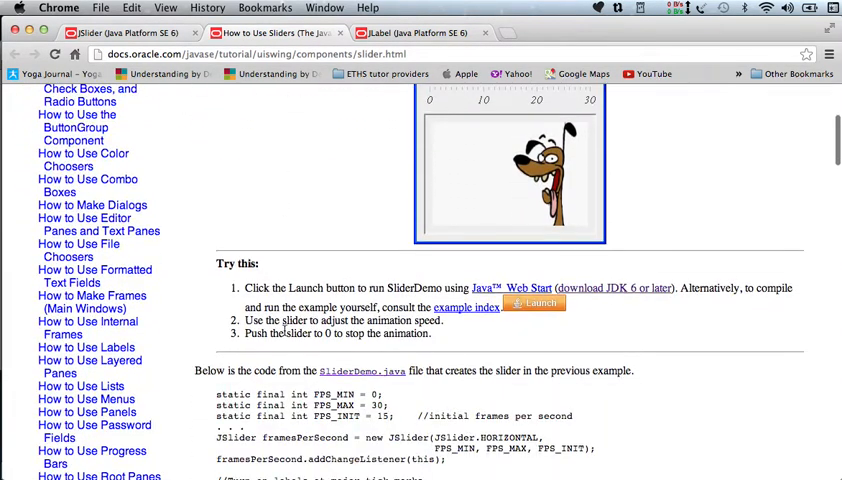
{"action": "scroll", "scroll_direction": "down", "scroll_amount": 3}
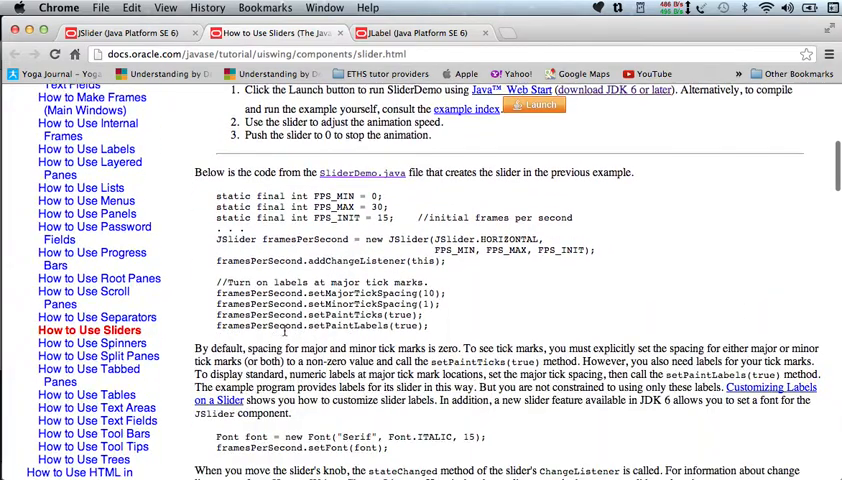
{"action": "scroll", "scroll_direction": "down", "scroll_amount": 3}
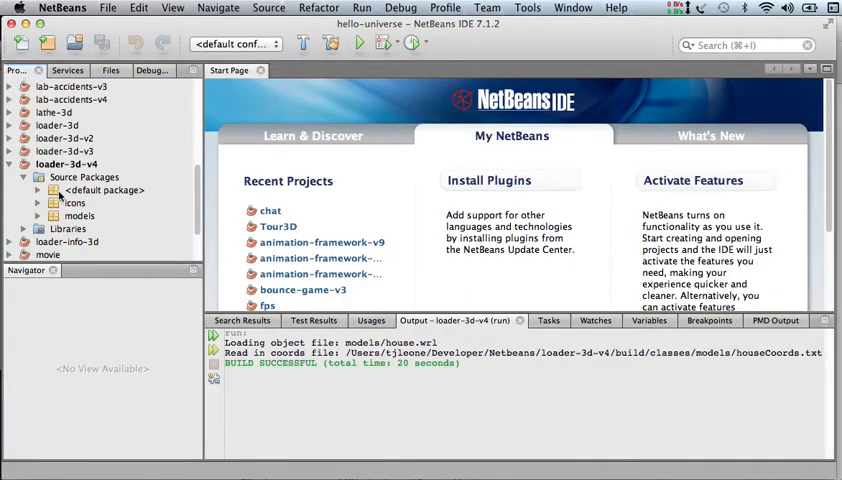
- Open PosSliderPanel.java from the default package and add tick spacing, setPaintTicks and setPaintLabels calls
{"action": "left_click", "coordinate": [38, 176]}
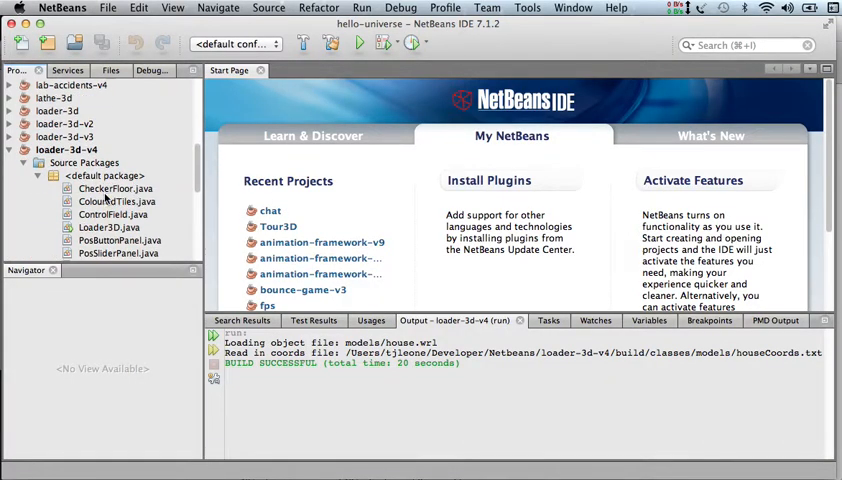
{"action": "mouse_move", "coordinate": [164, 244]}
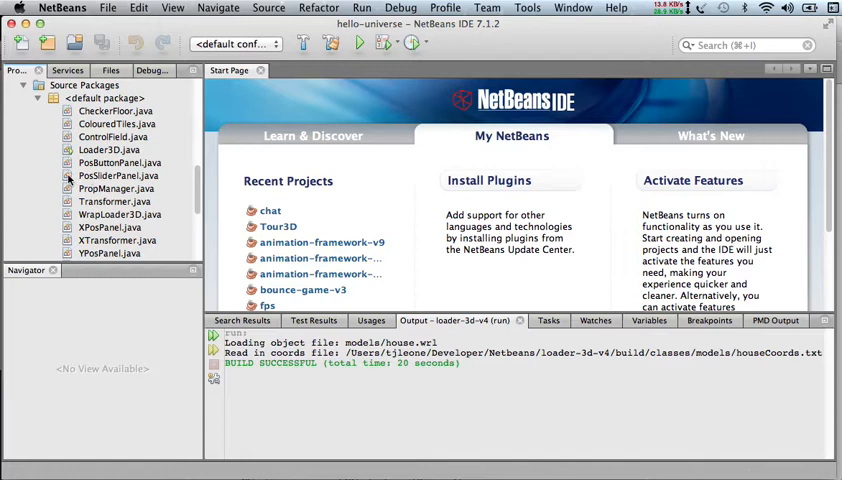
{"action": "double_click", "coordinate": [118, 176]}
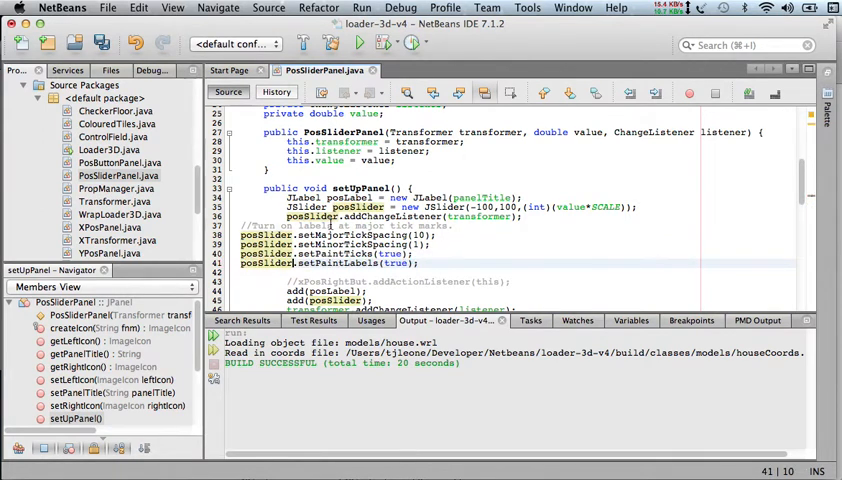
{"action": "left_click", "coordinate": [268, 8]}
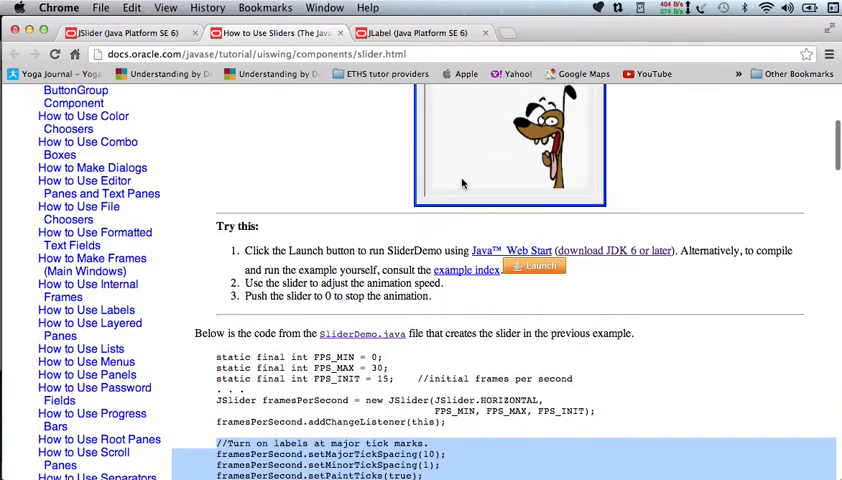
{"action": "scroll", "scroll_direction": "down", "scroll_amount": 3}
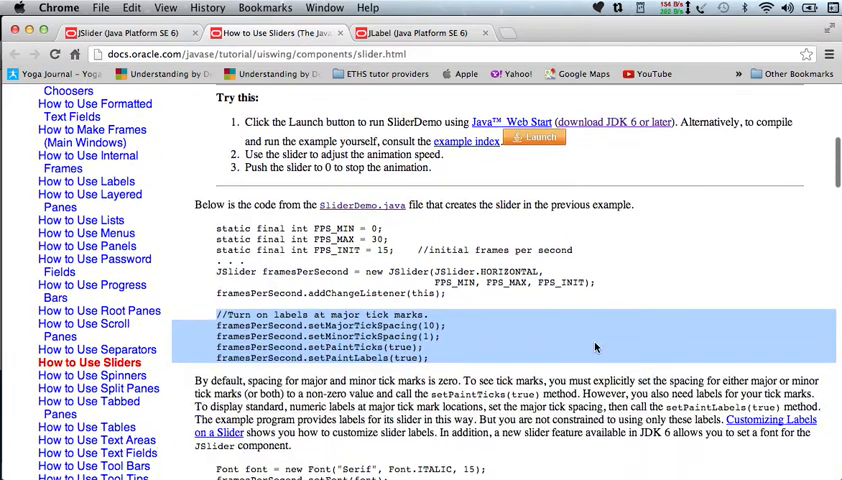
{"action": "mouse_move", "coordinate": [372, 190]}
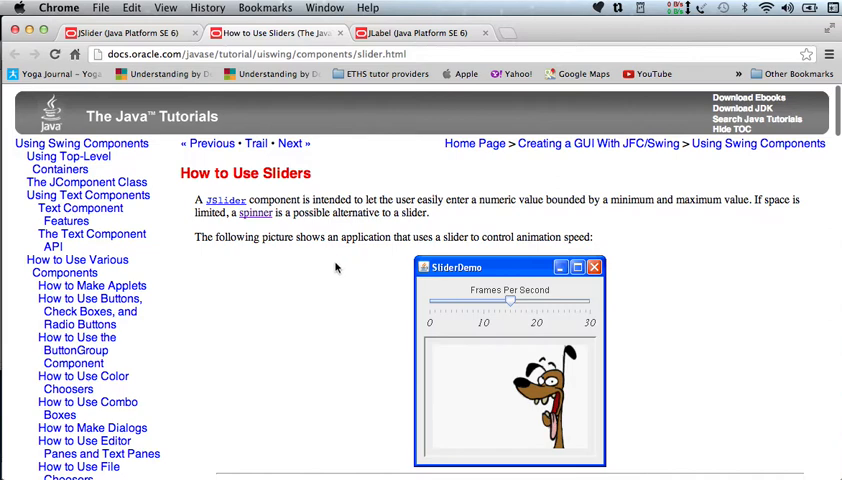
{"action": "scroll", "scroll_direction": "down", "scroll_amount": 3}
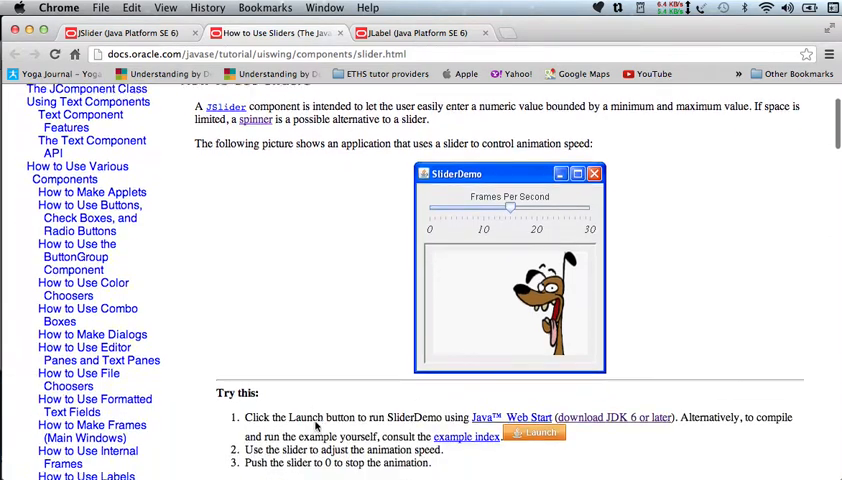
{"action": "scroll", "scroll_direction": "down", "scroll_amount": 3}
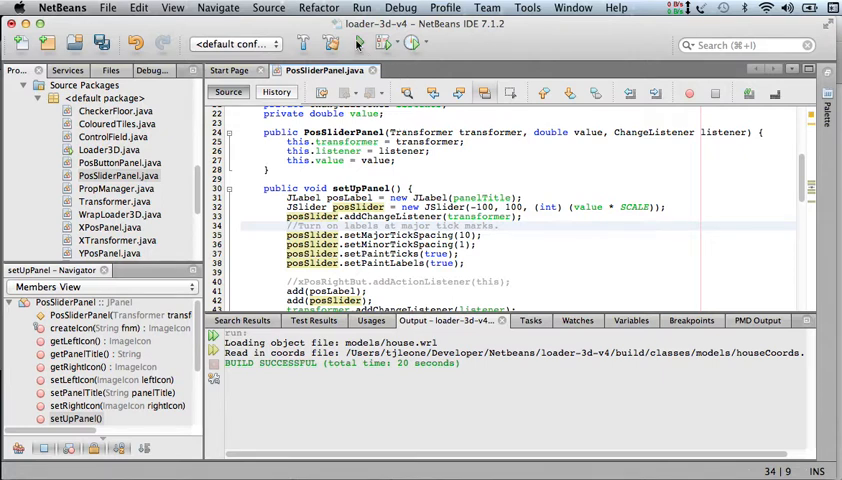
- Run the Loader3D project to test the tick-marked sliders
{"action": "left_click", "coordinate": [384, 42]}
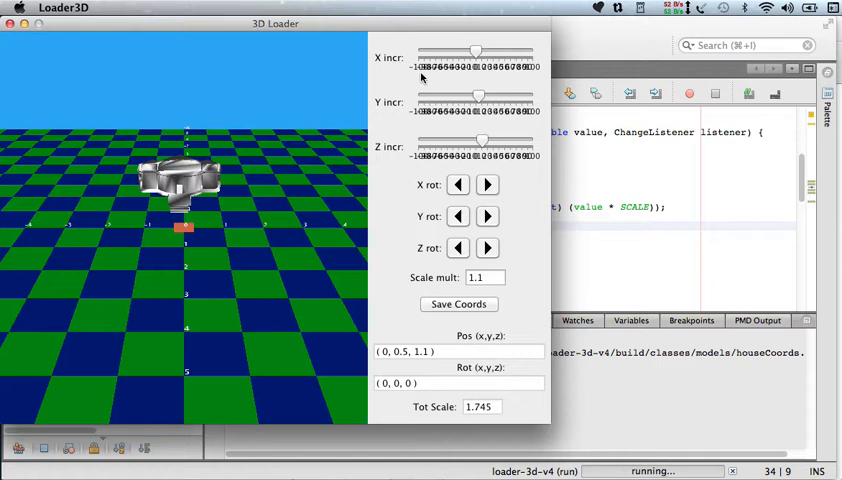
{"action": "mouse_move", "coordinate": [252, 180]}
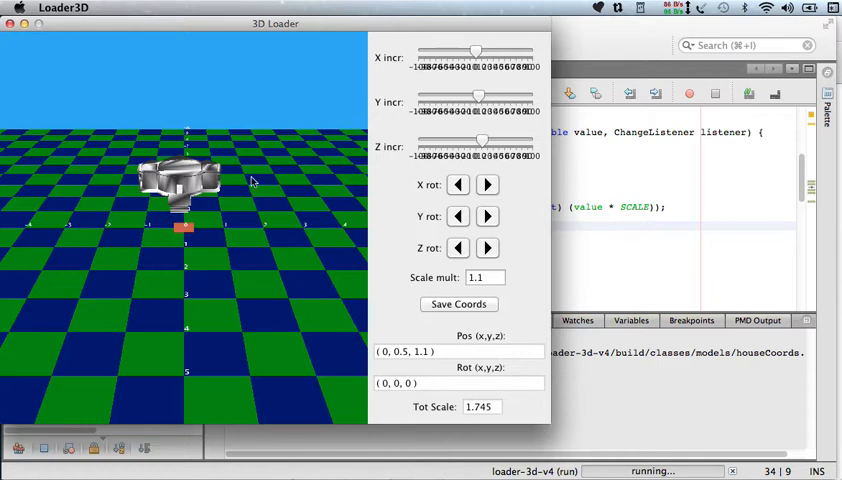
{"action": "mouse_move", "coordinate": [180, 378]}
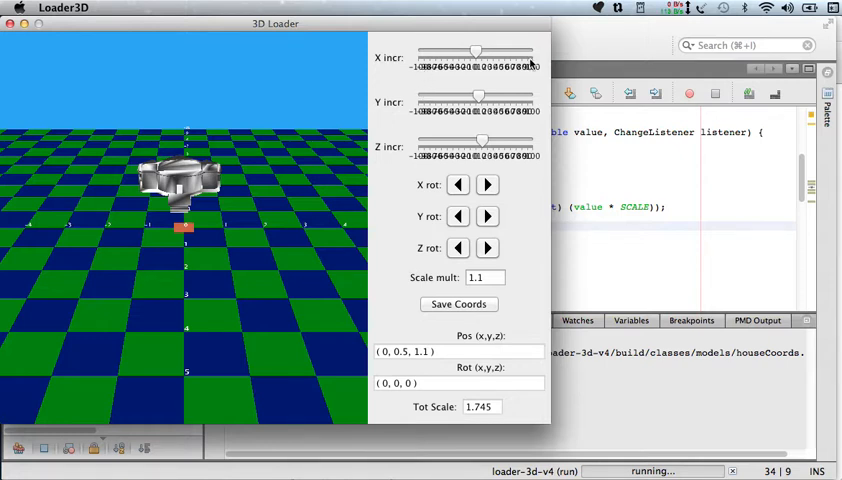
{"action": "mouse_move", "coordinate": [32, 54]}
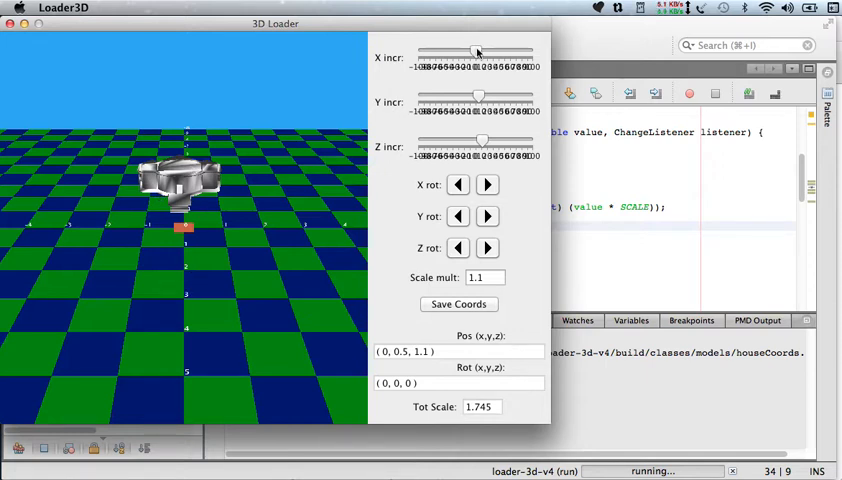
- Move the house to (-0.9, 1.5, 1.1) with the X and Y sliders, then close Loader3D
{"action": "left_click_drag", "start_coordinate": [476, 56], "coordinate": [466, 56]}
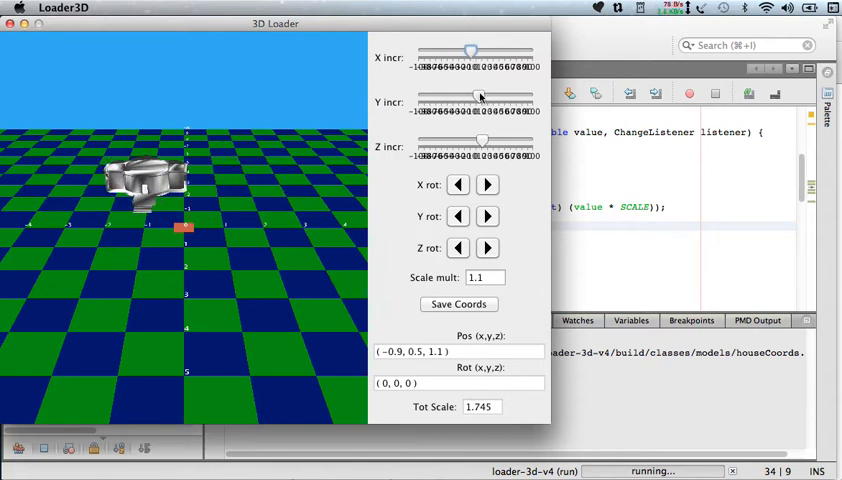
{"action": "left_click_drag", "start_coordinate": [476, 96], "coordinate": [484, 96]}
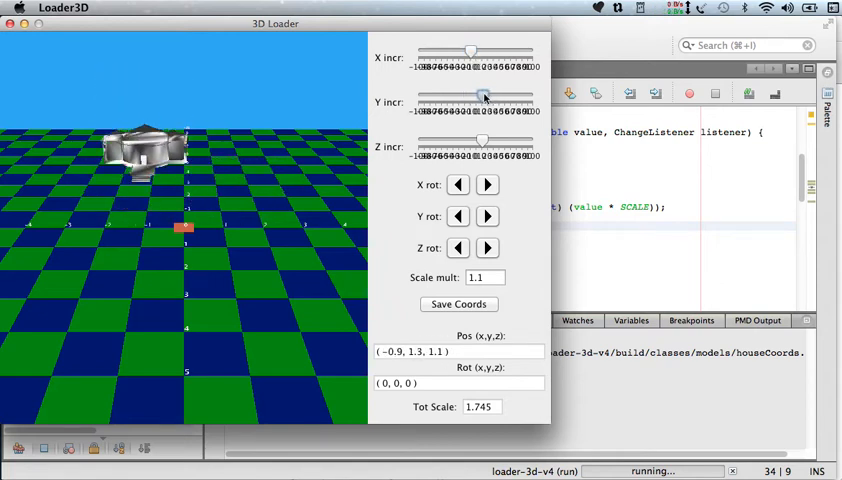
{"action": "left_click_drag", "start_coordinate": [472, 96], "coordinate": [484, 96]}
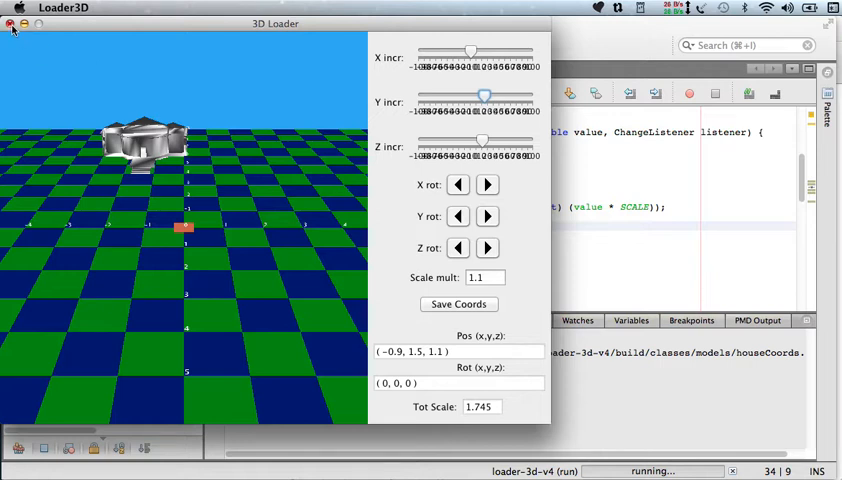
{"action": "left_click", "coordinate": [10, 24]}
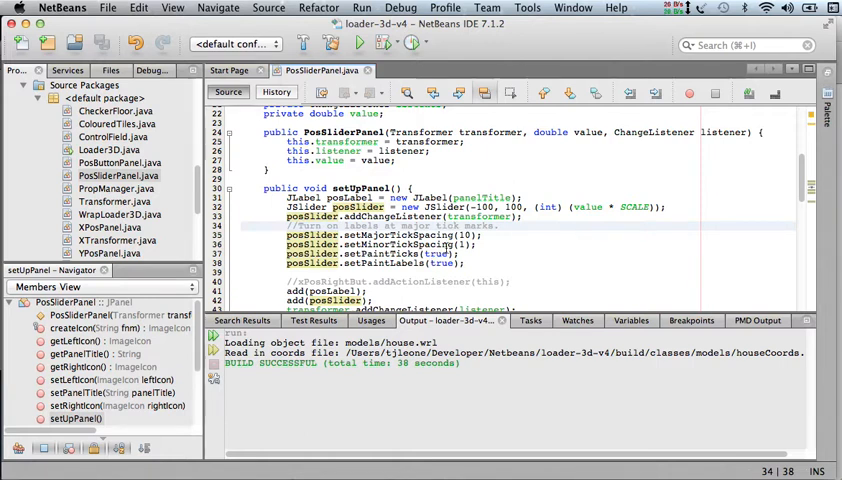
- Set major tick spacing 100 and minor 10 in PosSliderPanel.java, then rerun the project
{"action": "left_click", "coordinate": [490, 244]}
{"action": "type", "text": "0"}
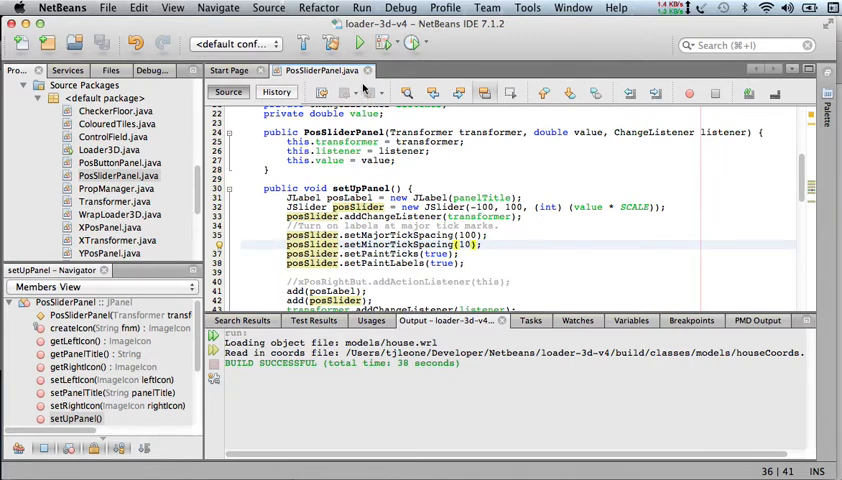
{"action": "left_click", "coordinate": [360, 44]}
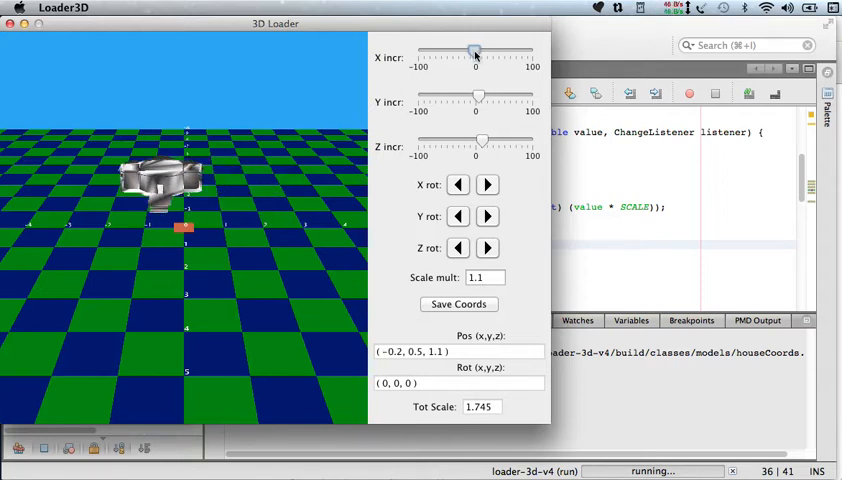
- Slide the house along X to (-1.5, 0.5, 1.1) with the relabelled X incr slider
{"action": "left_click_drag", "start_coordinate": [476, 52], "coordinate": [464, 52]}
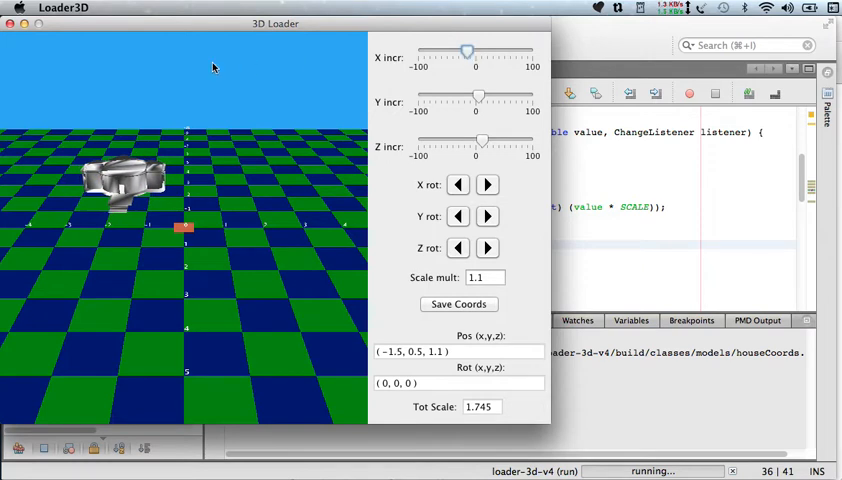